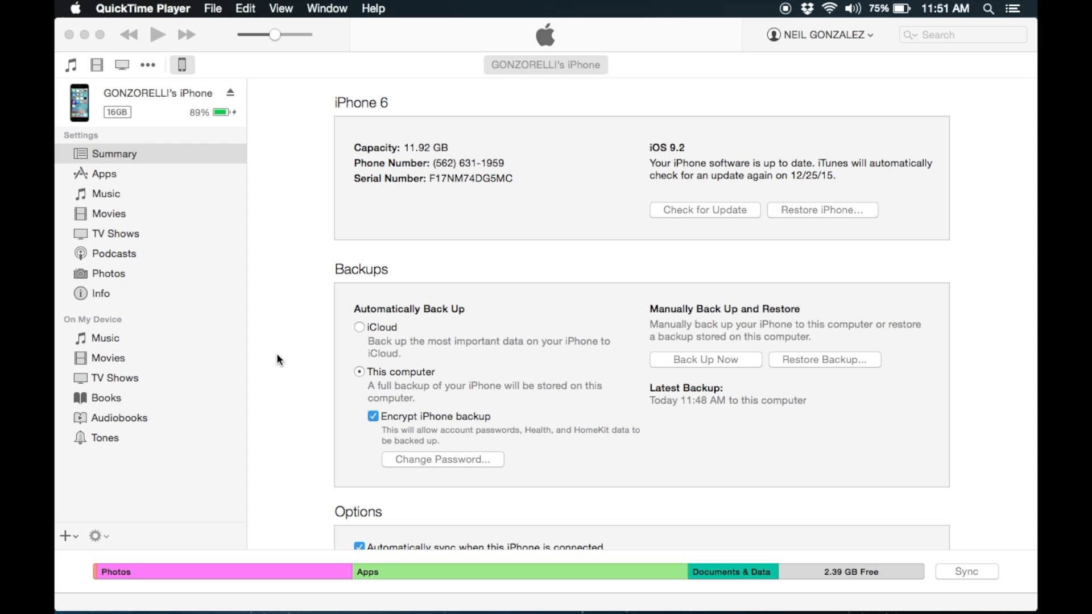
mouse_move(258, 254)
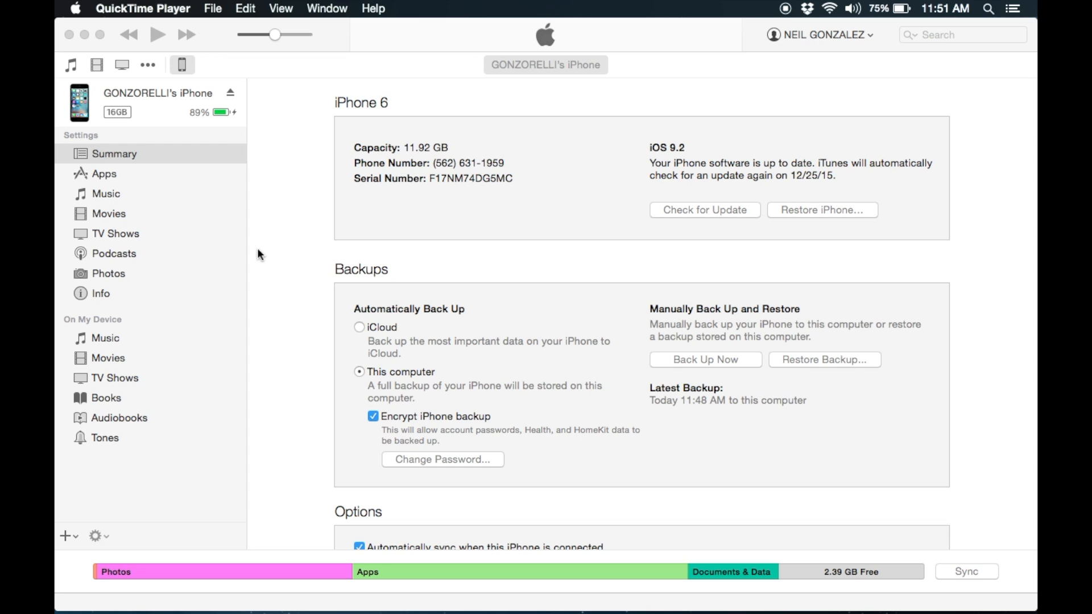
mouse_move(192, 68)
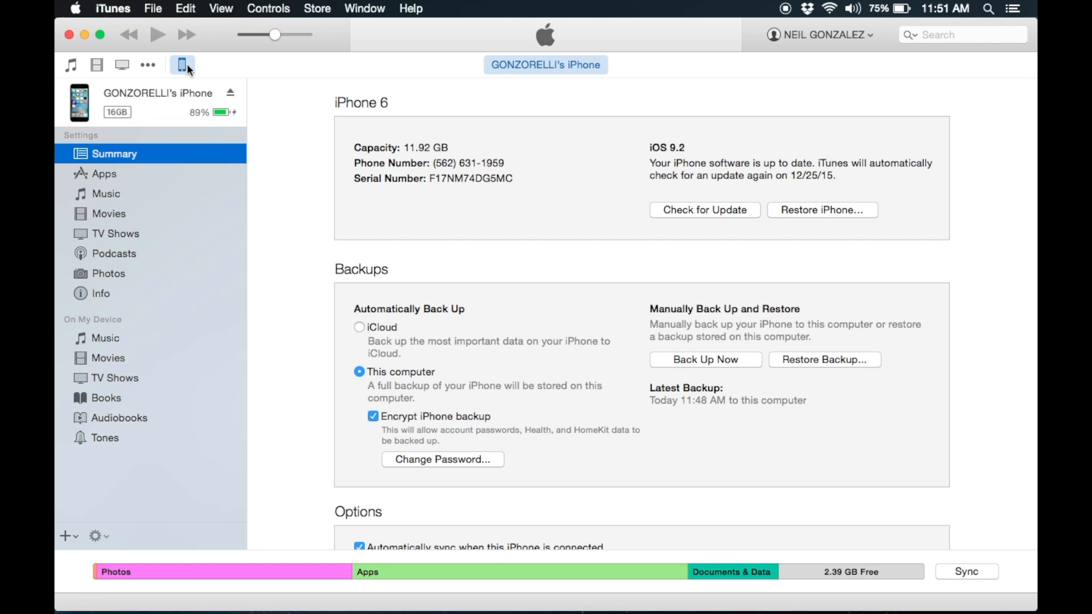
mouse_move(565, 118)
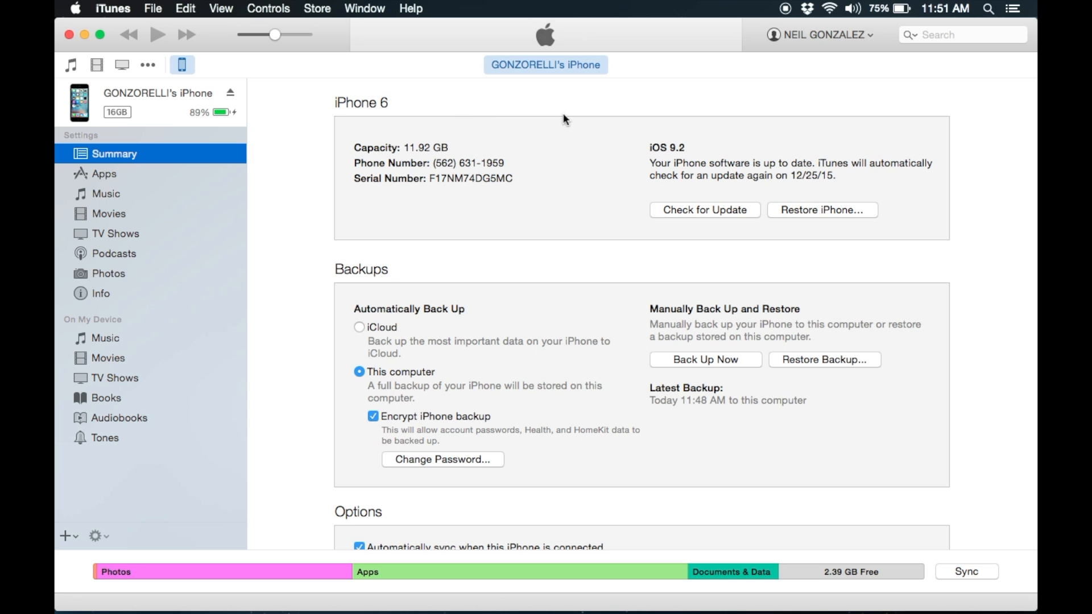
Choose 'This computer' for automatic backups and uncheck 'Encrypt iPhone backup'
scroll(down, 3)
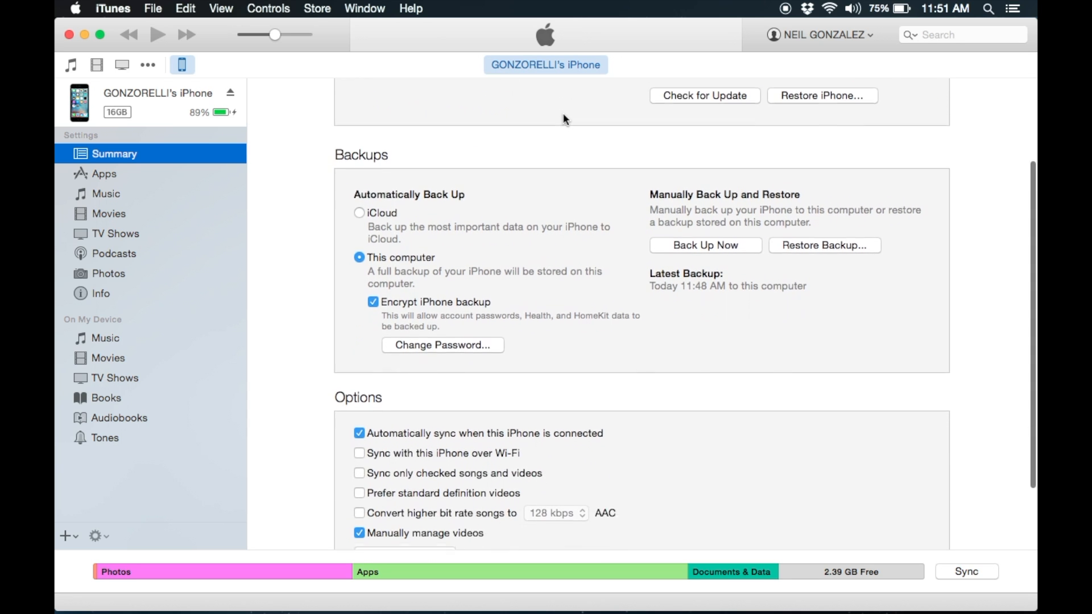
scroll(down, 3)
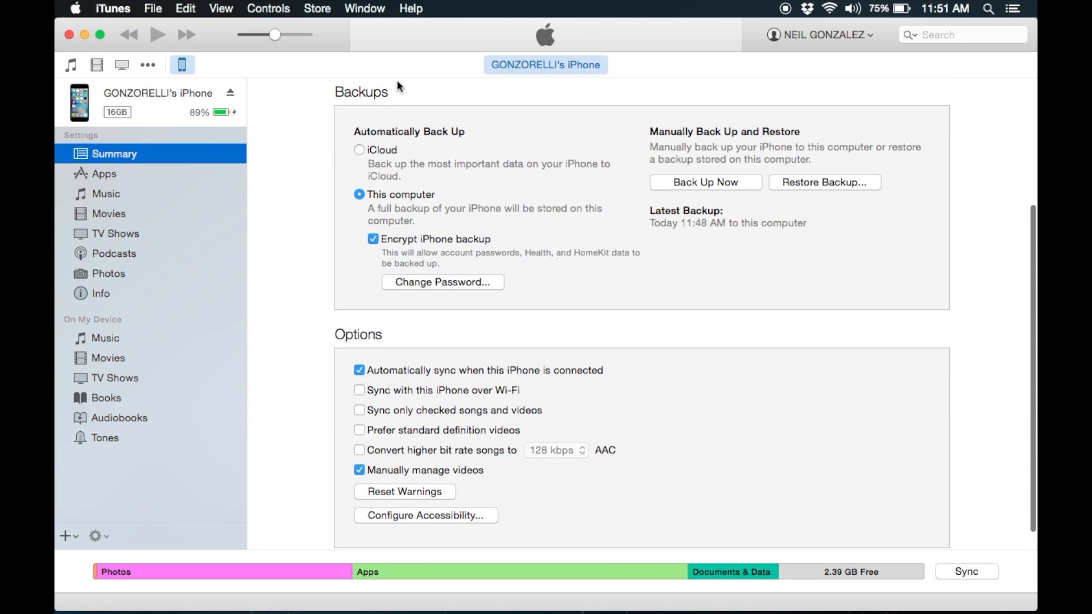
mouse_move(304, 75)
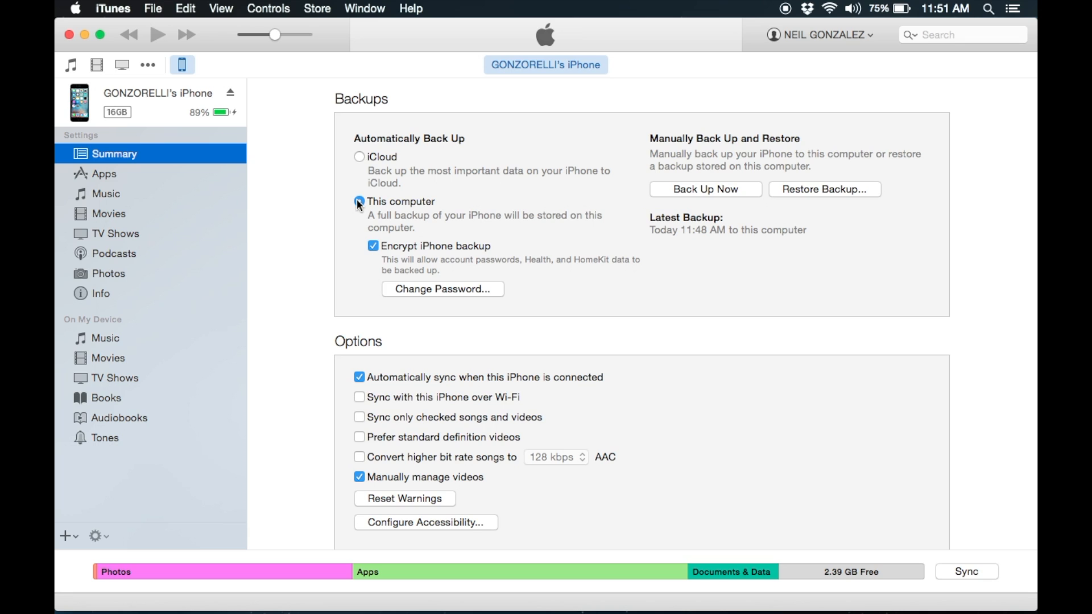
click(359, 202)
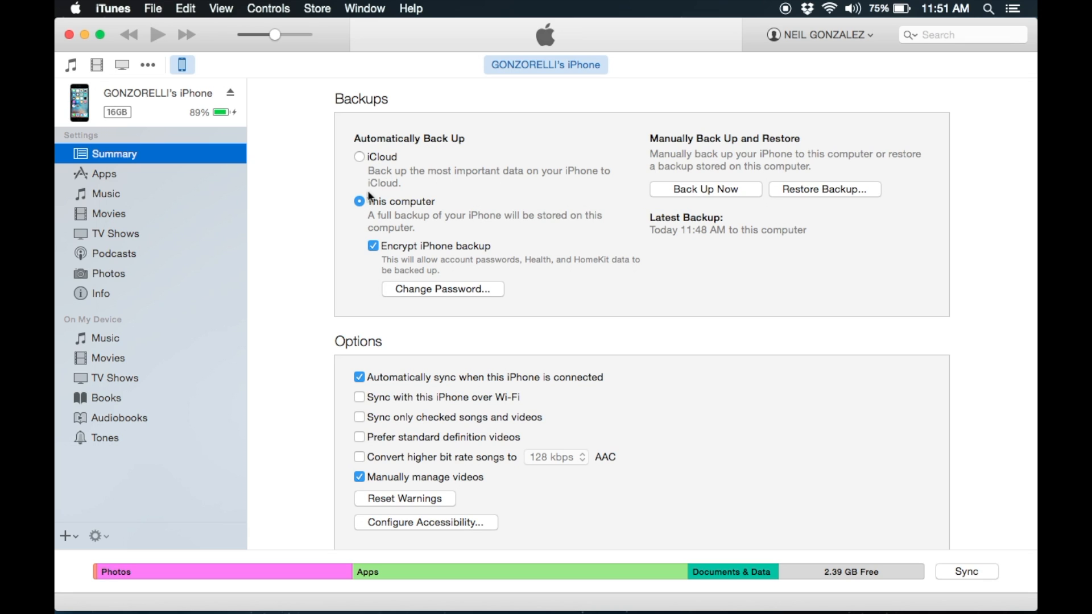
mouse_move(605, 116)
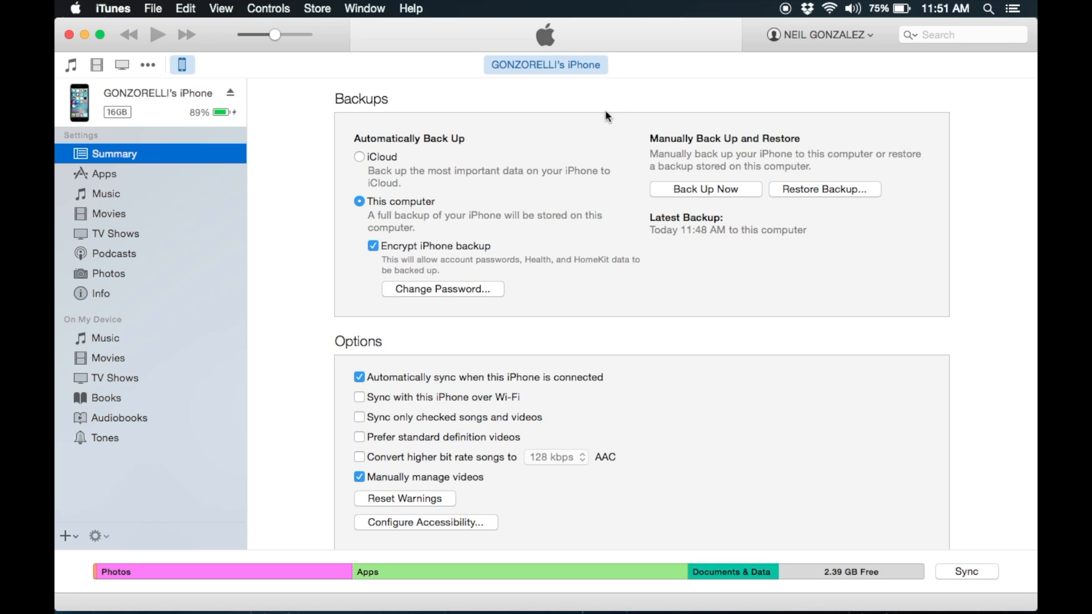
click(705, 189)
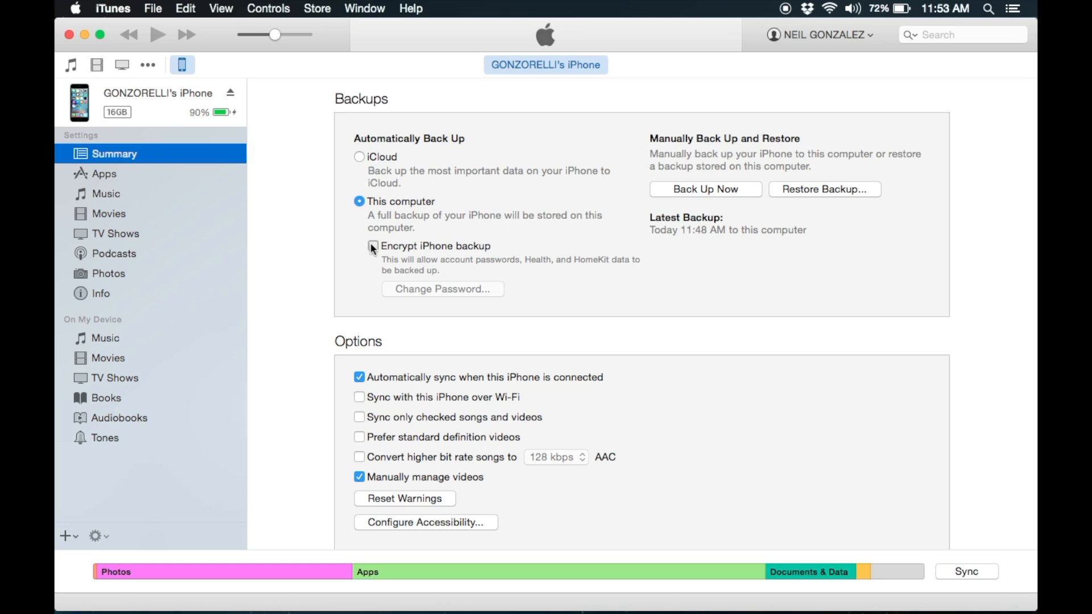
Check 'Encrypt iPhone backup' and set a new, verified backup password
click(359, 247)
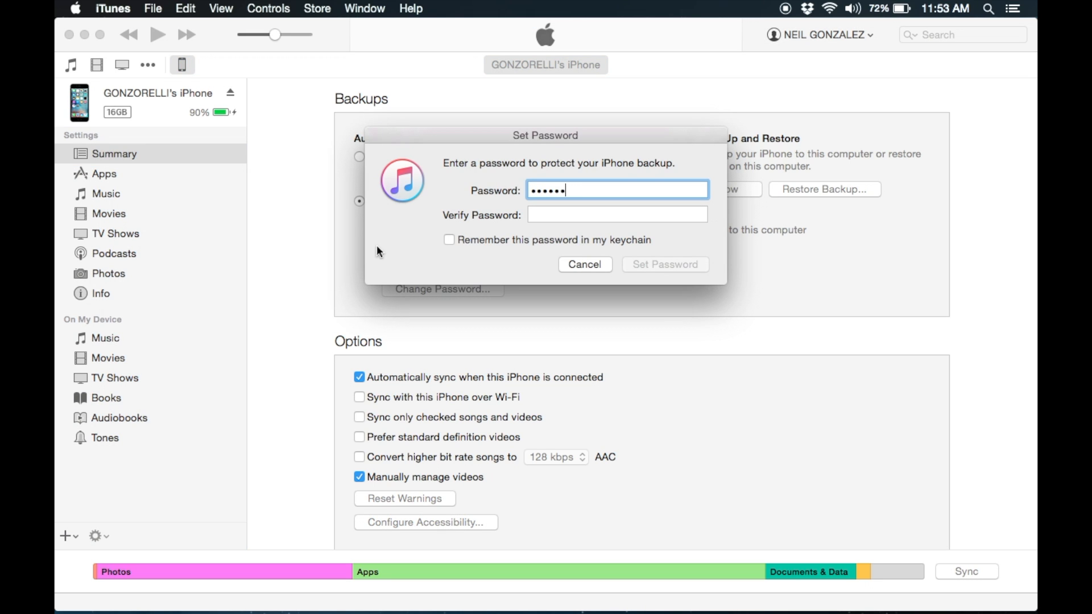
text(•••)
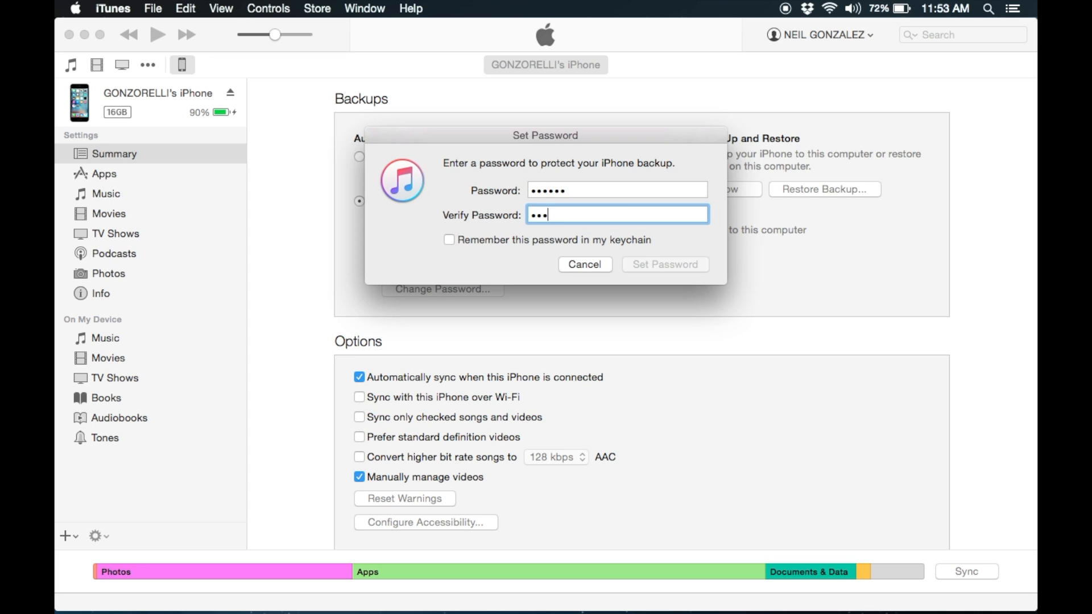
text(•••)
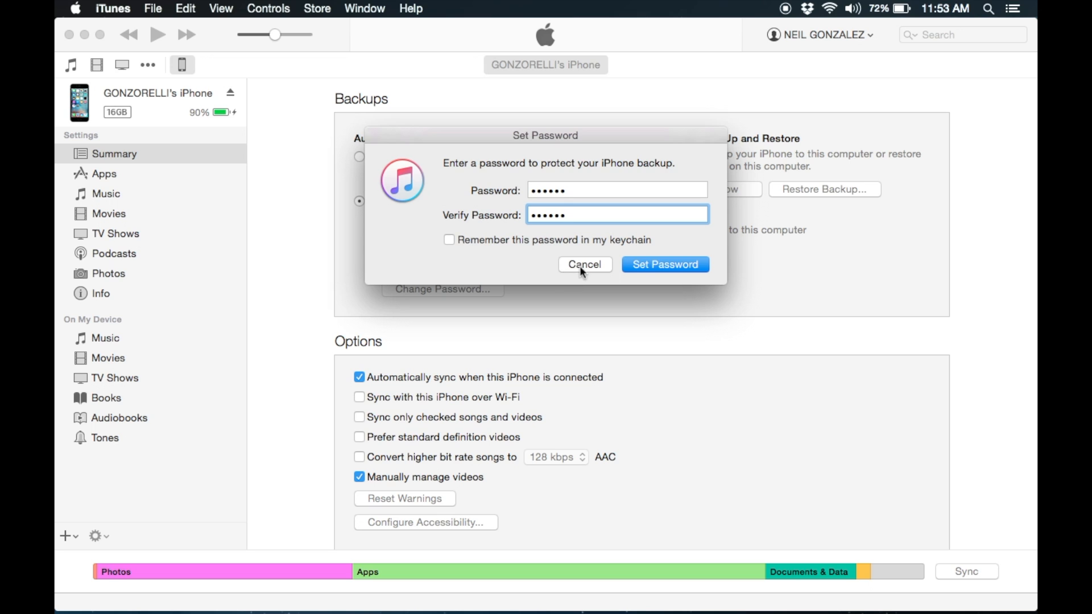
click(664, 265)
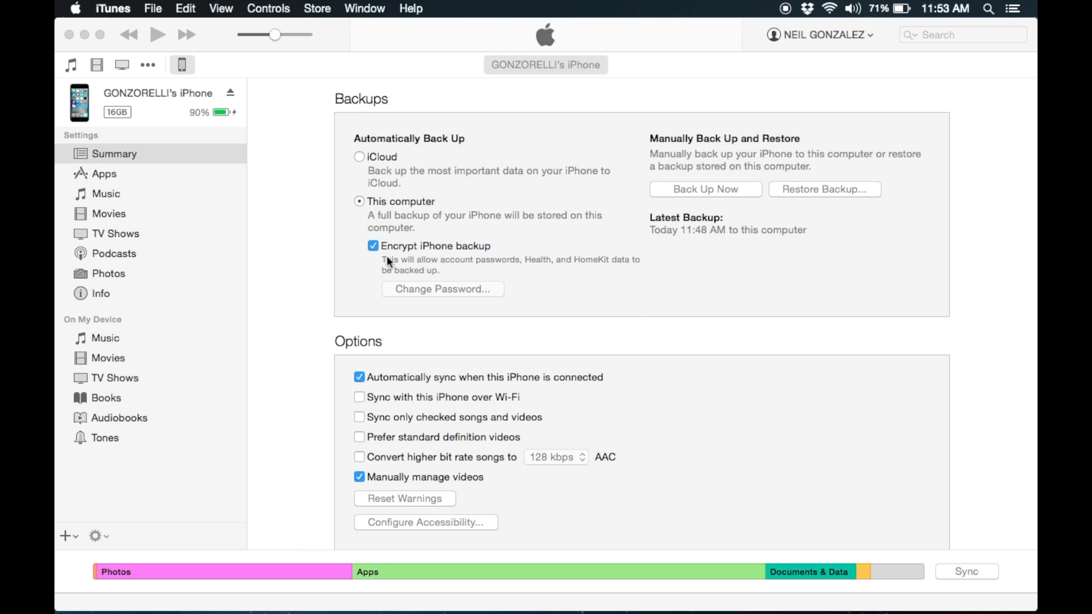
Start an encrypted backup of the iPhone to this computer
click(703, 189)
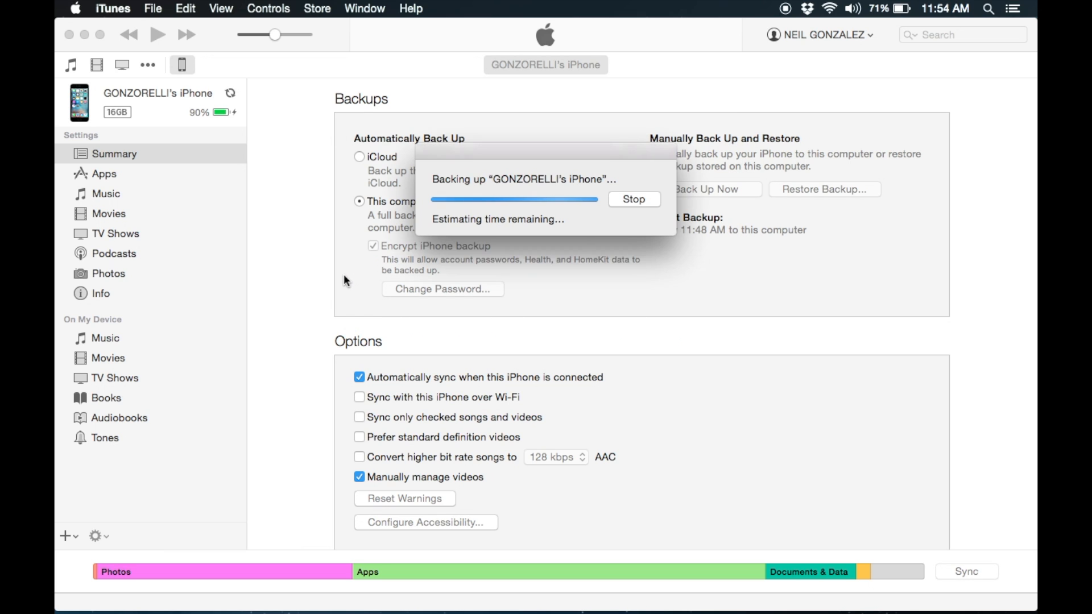
mouse_move(508, 283)
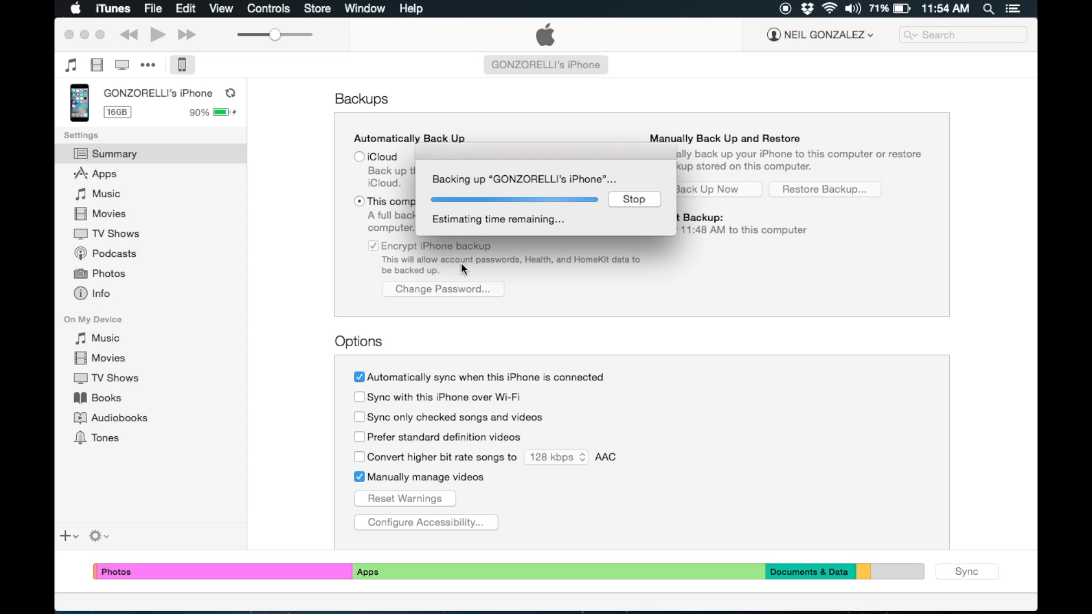
mouse_move(573, 289)
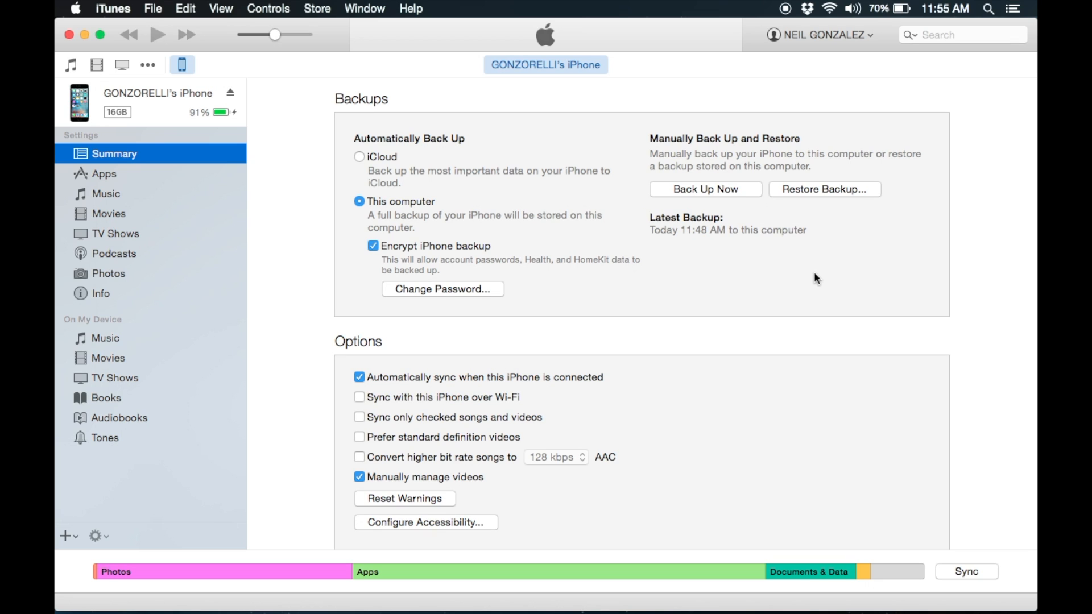
mouse_move(835, 214)
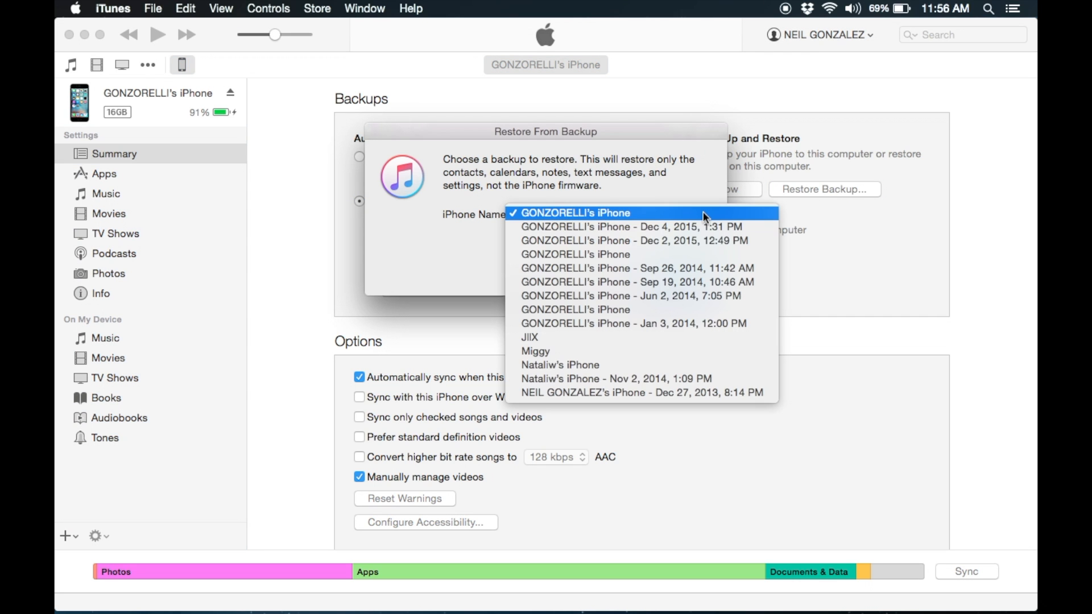
mouse_move(685, 365)
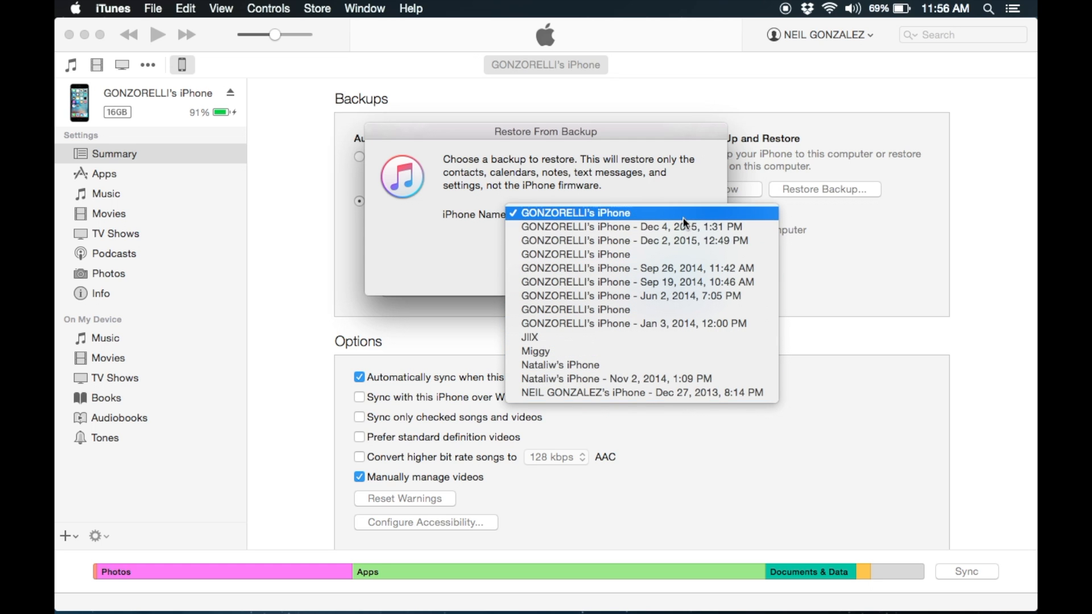
Select the iPhone's backup from Today 11:48 AM in the Restore Backup dialog
click(573, 214)
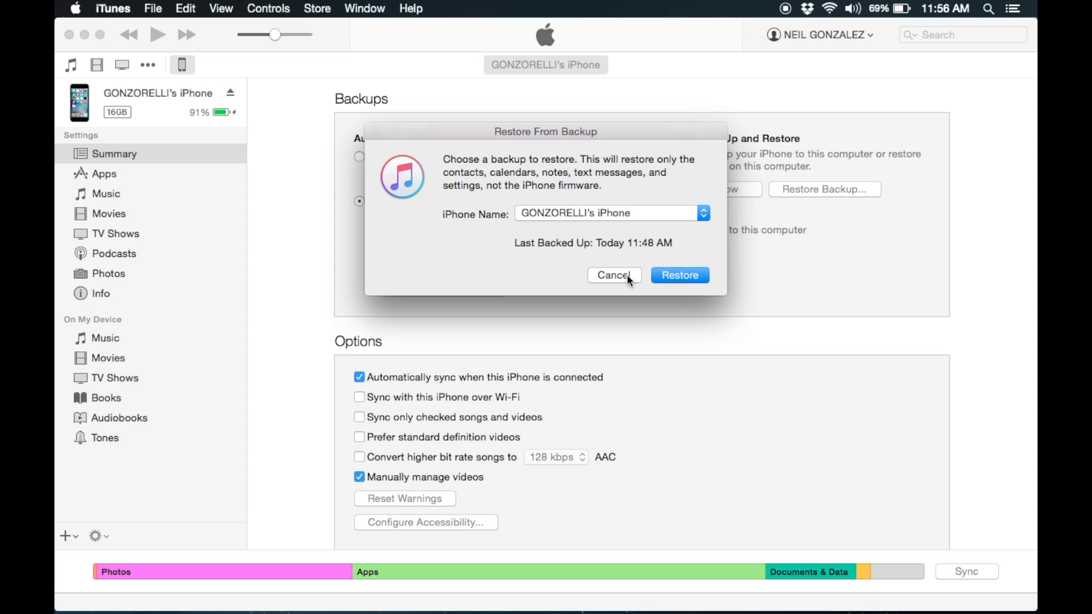
mouse_move(811, 271)
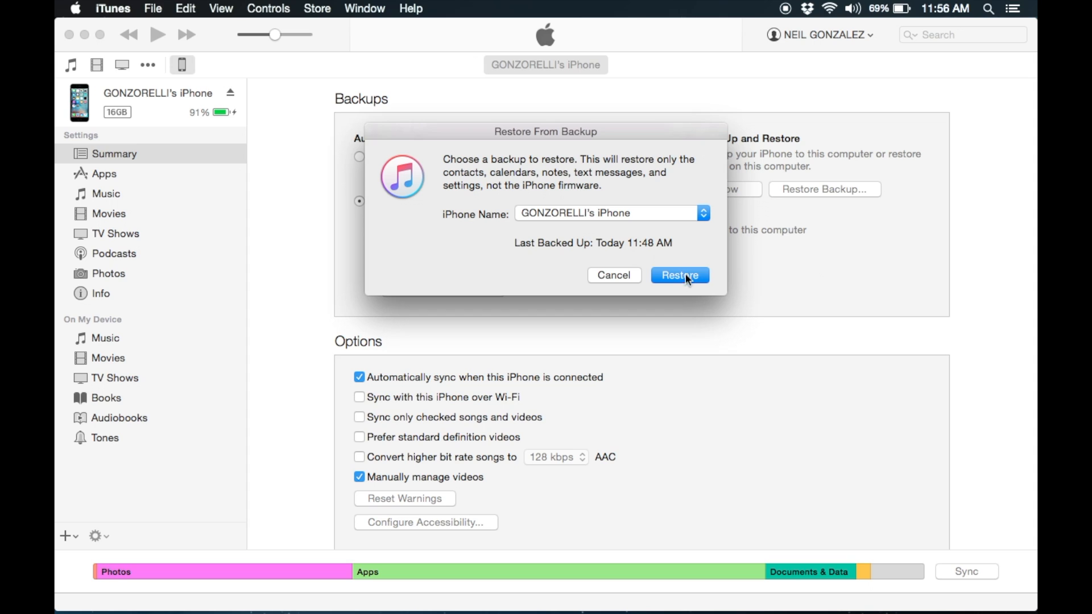
mouse_move(679, 245)
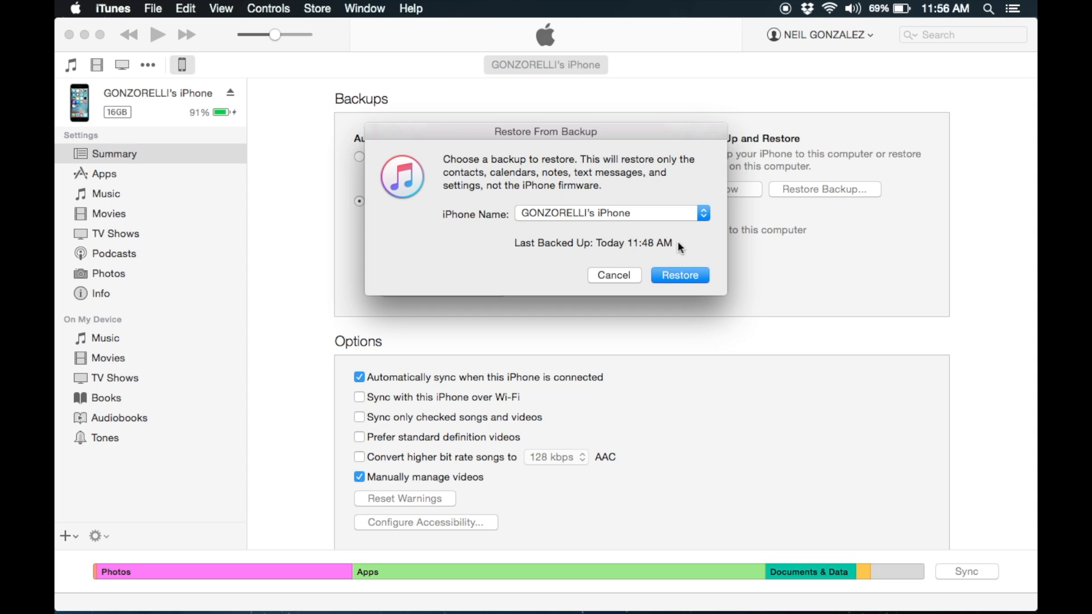